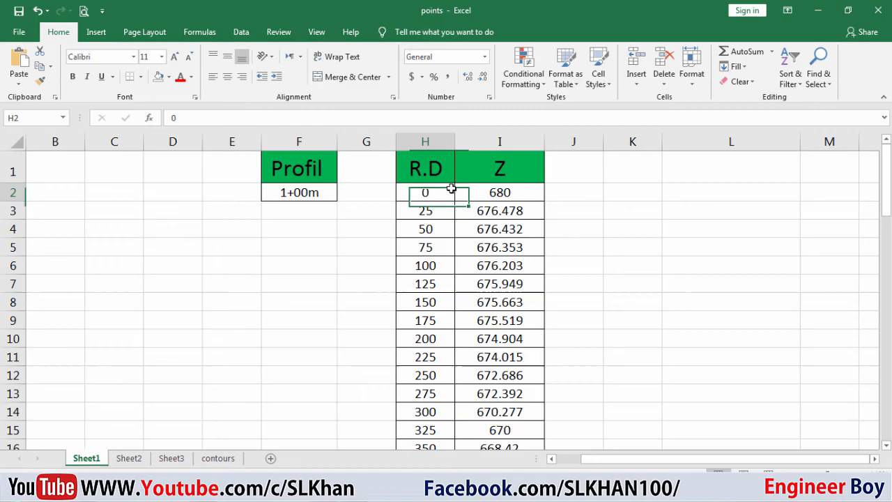
Switch from the Civil 3D example to the blank Drawing1 in AutoCAD 2007.
click(499, 192)
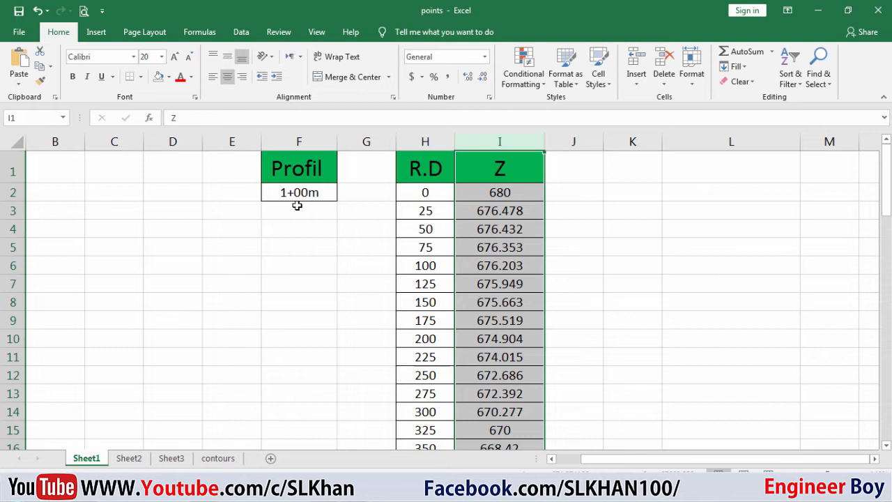
mouse_move(333, 195)
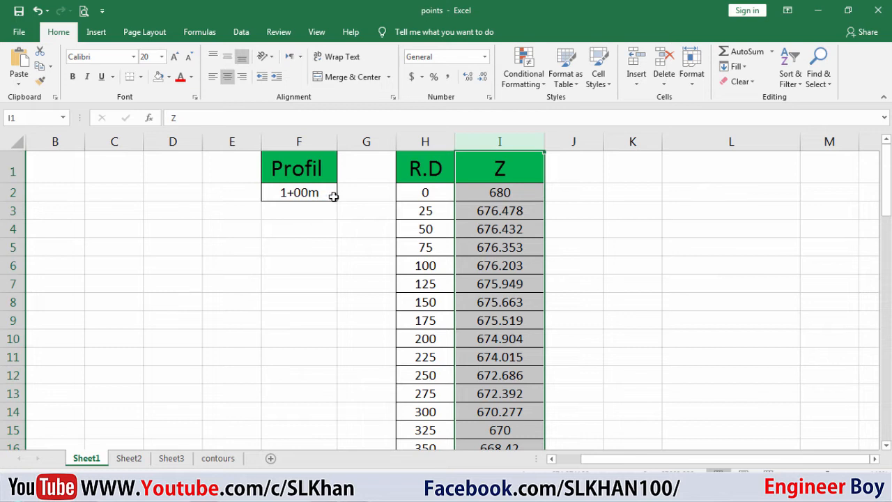
mouse_move(297, 200)
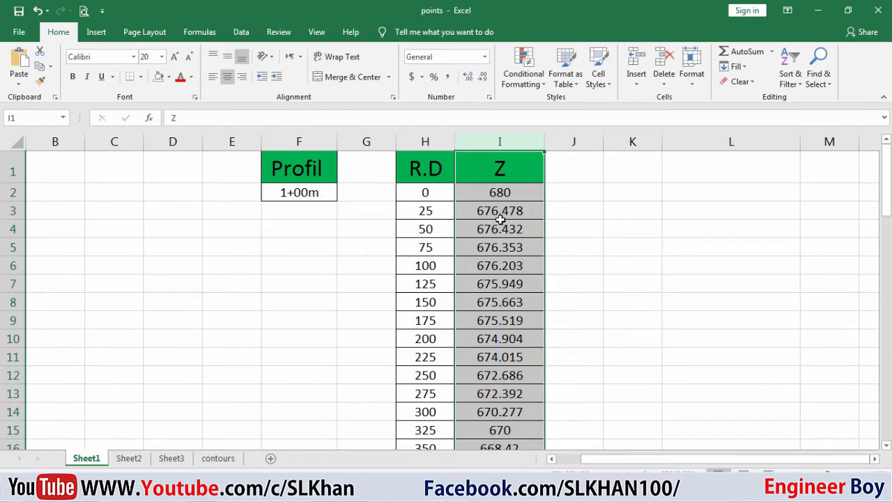
click(499, 211)
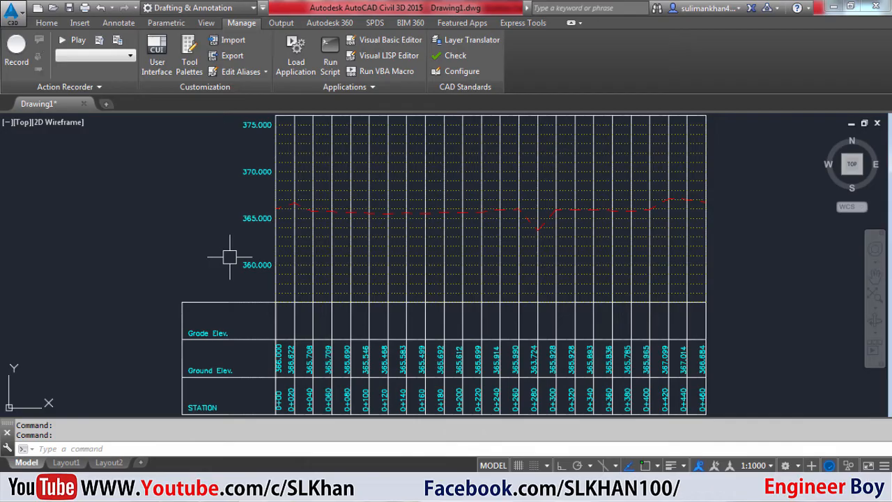
mouse_move(268, 318)
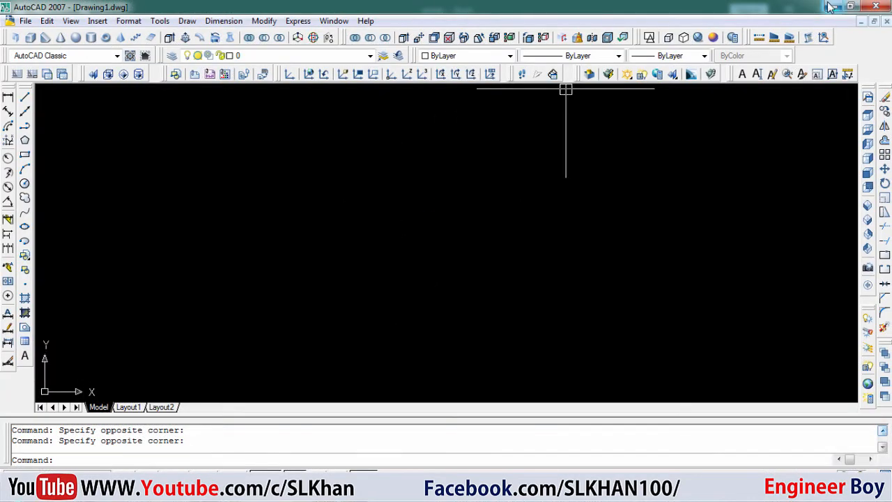
click(851, 7)
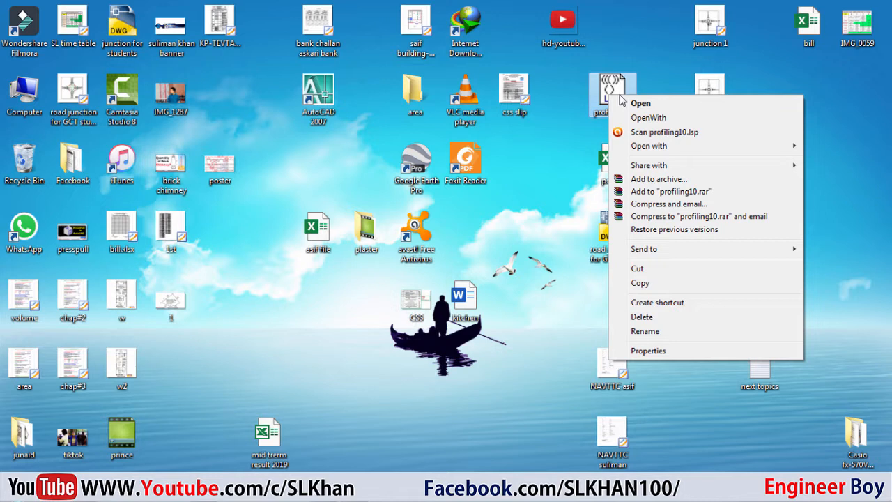
click(641, 103)
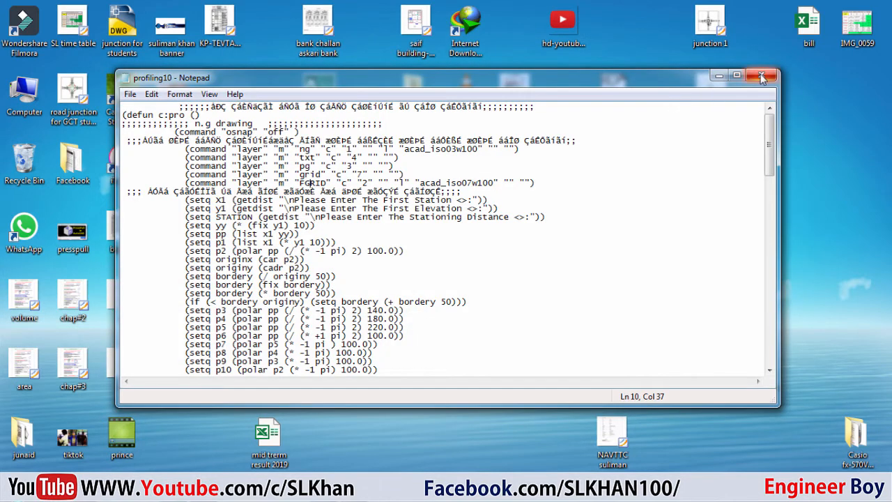
click(762, 75)
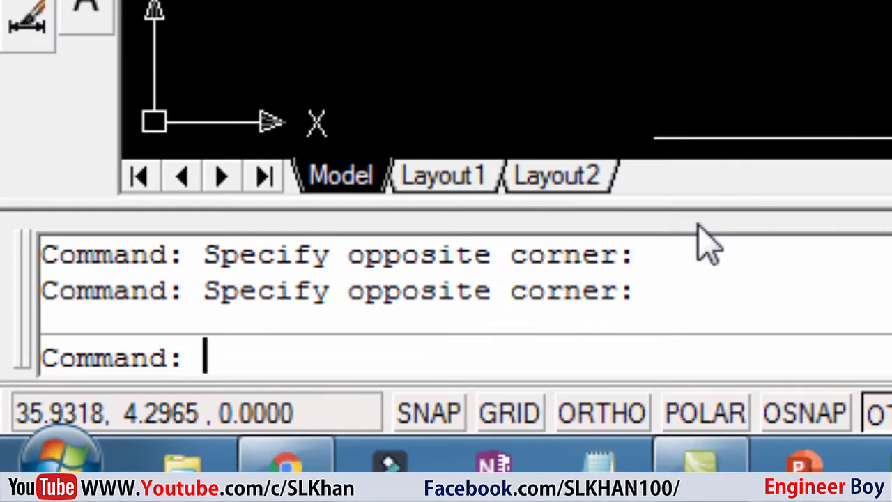
Load profiling10.lsp from the Desktop via APPLOAD and close the loader.
text(app)
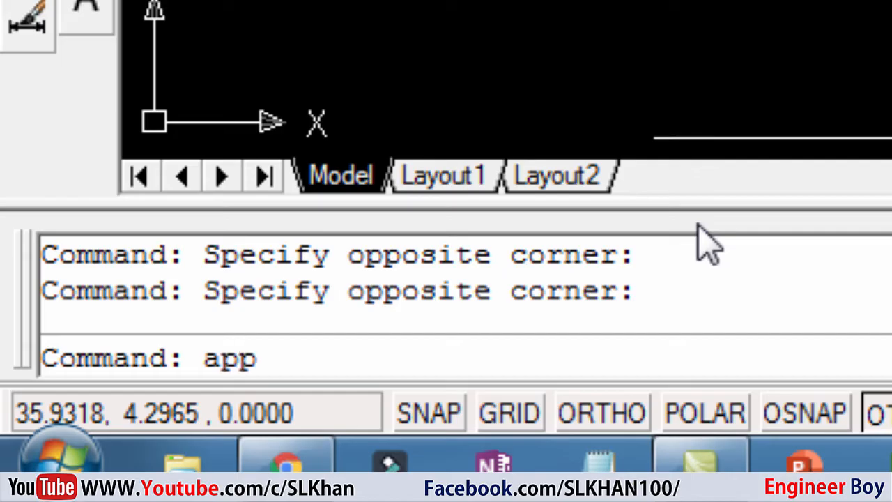
text(load)
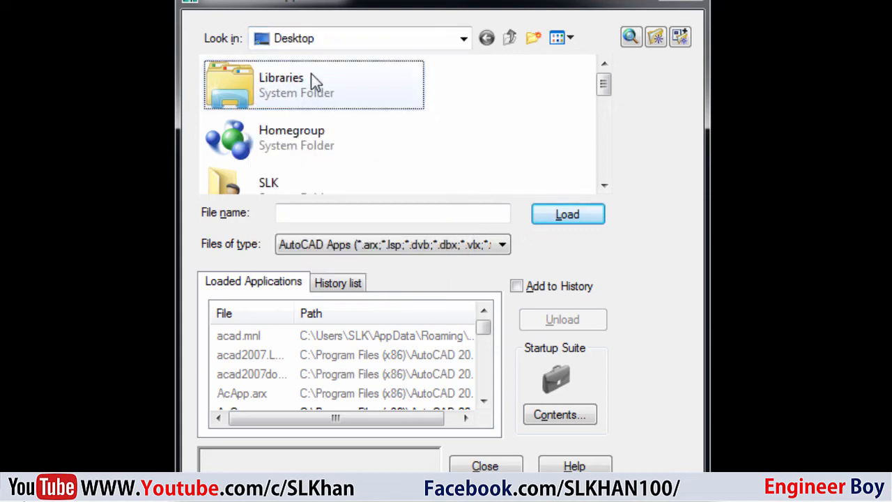
mouse_move(319, 110)
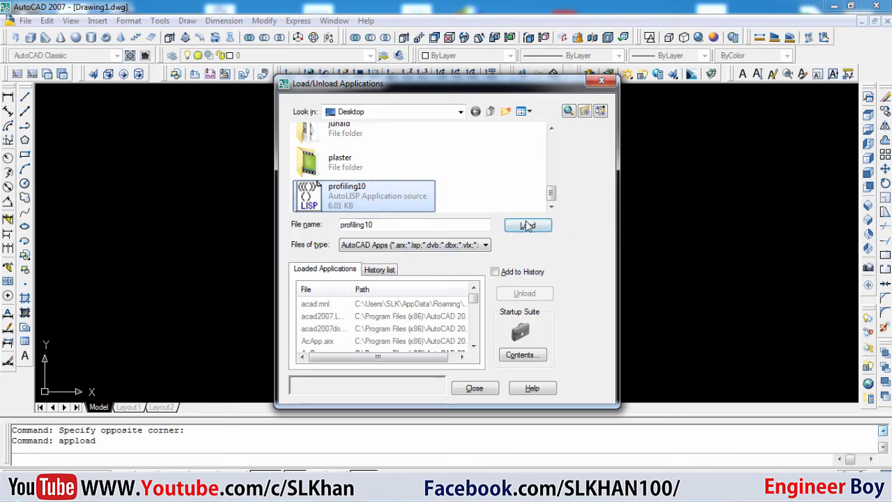
click(527, 226)
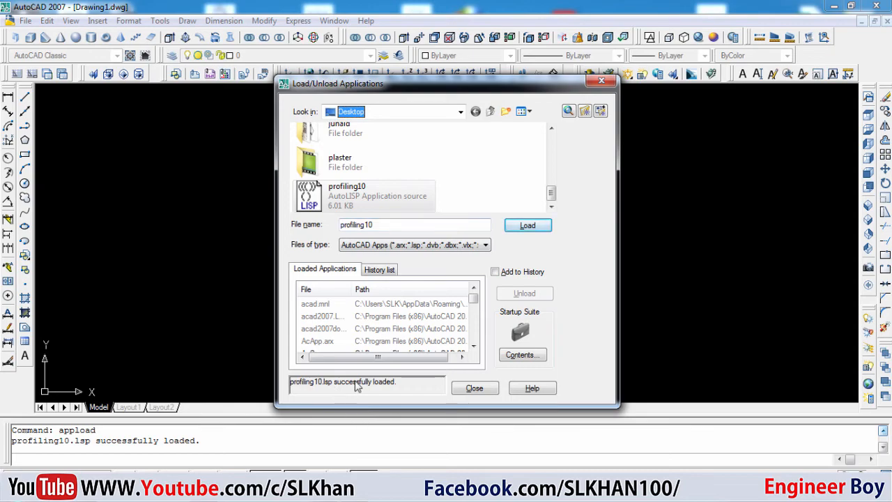
mouse_move(440, 180)
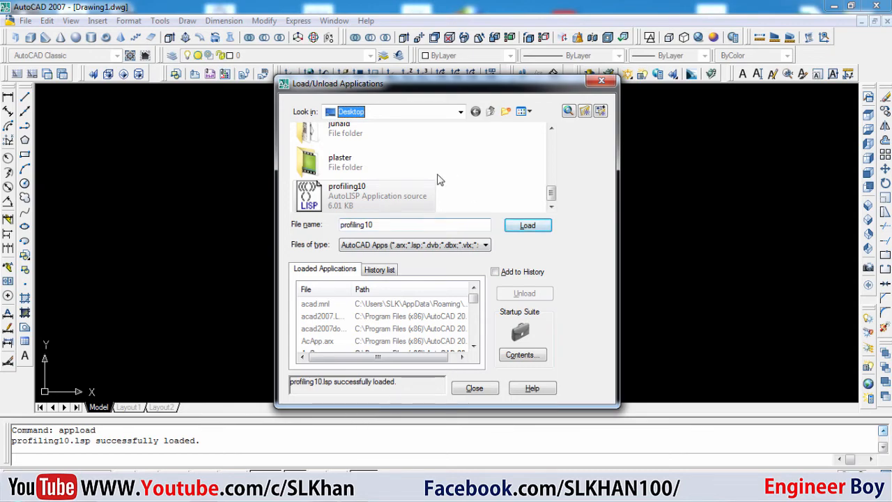
click(474, 388)
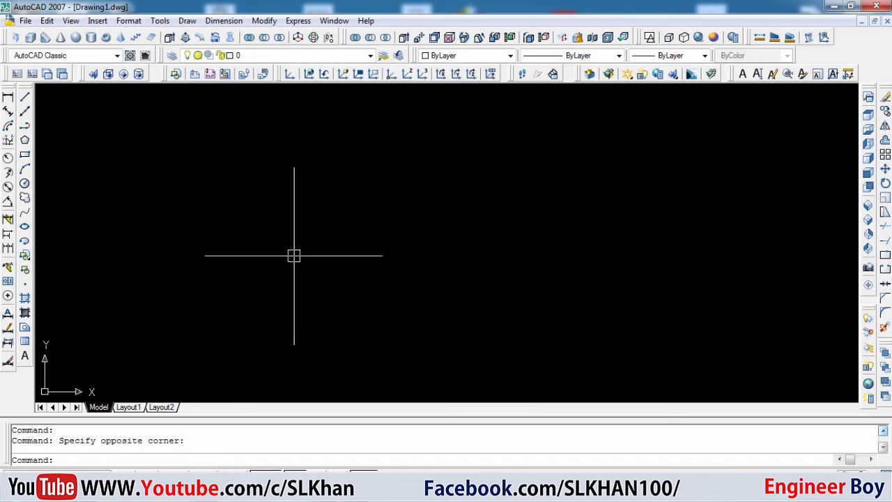
mouse_move(290, 254)
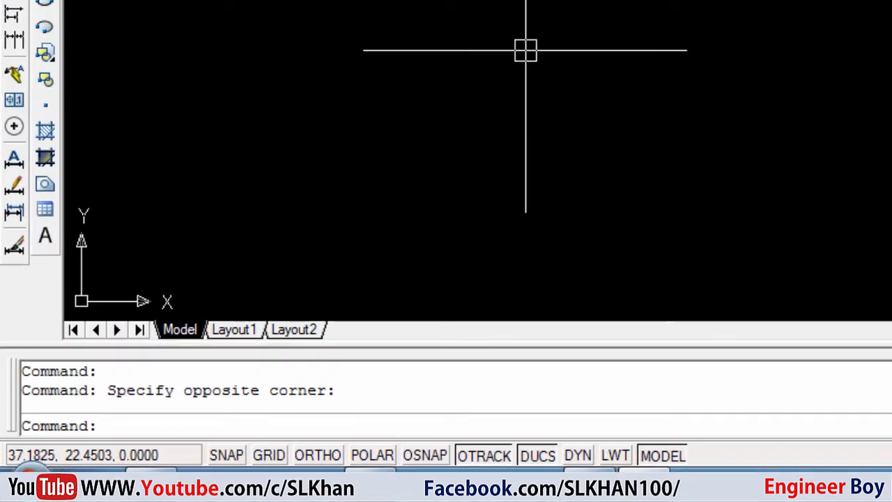
Run the profile command and give 0 as the first station.
text(p)
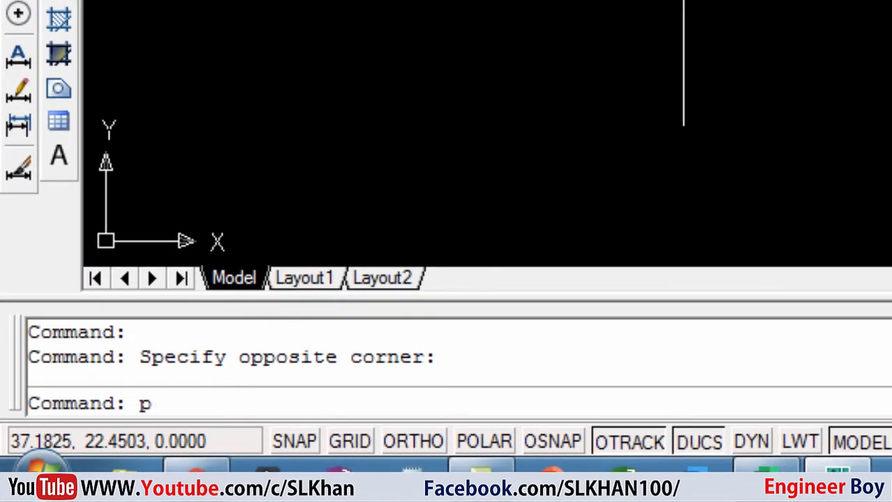
text(ro)
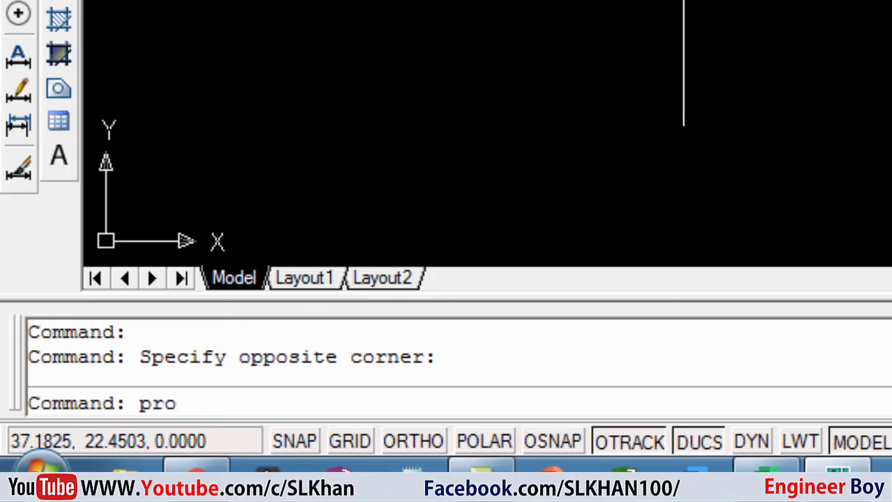
mouse_move(674, 69)
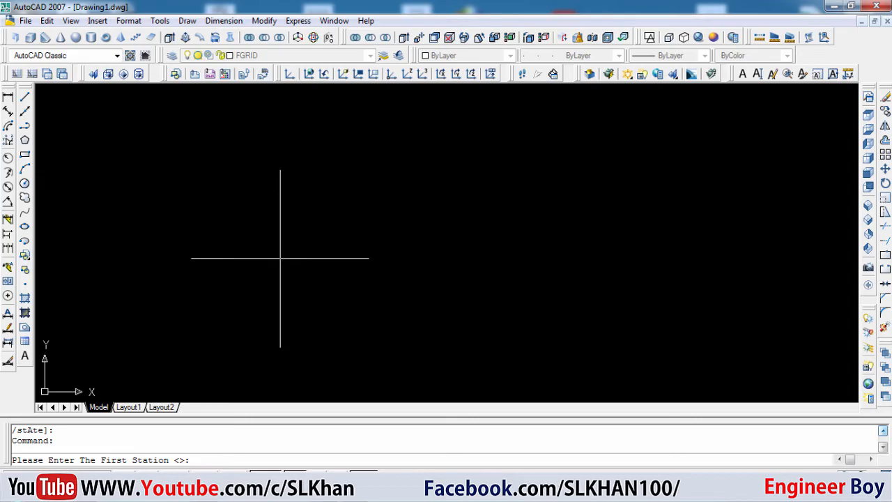
mouse_move(323, 356)
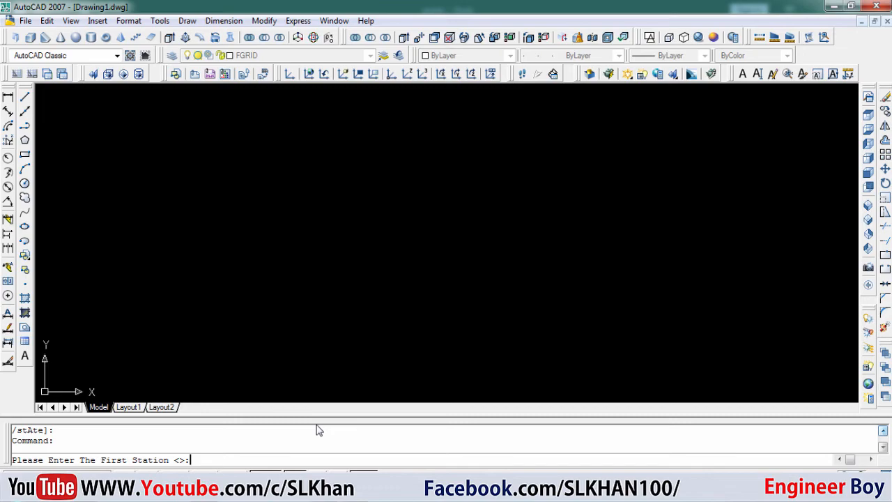
text(0)
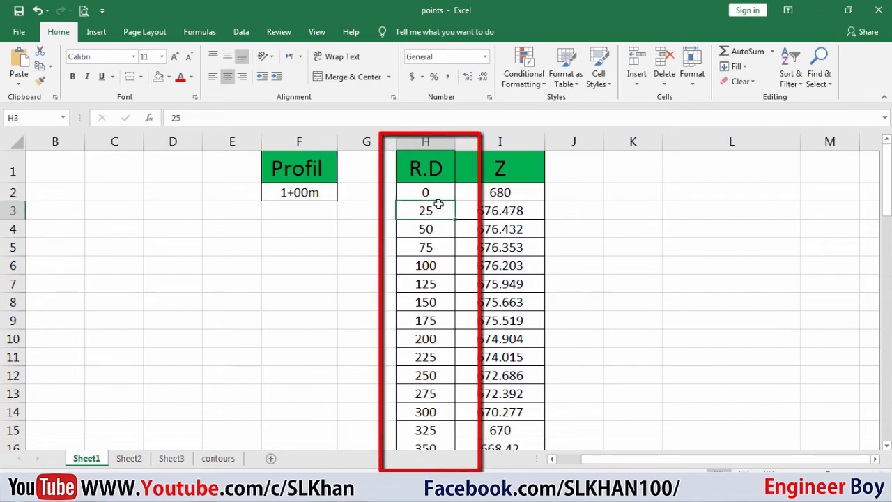
Read station 0 in cell H2 and start at the Z column's first elevation 680.
click(425, 192)
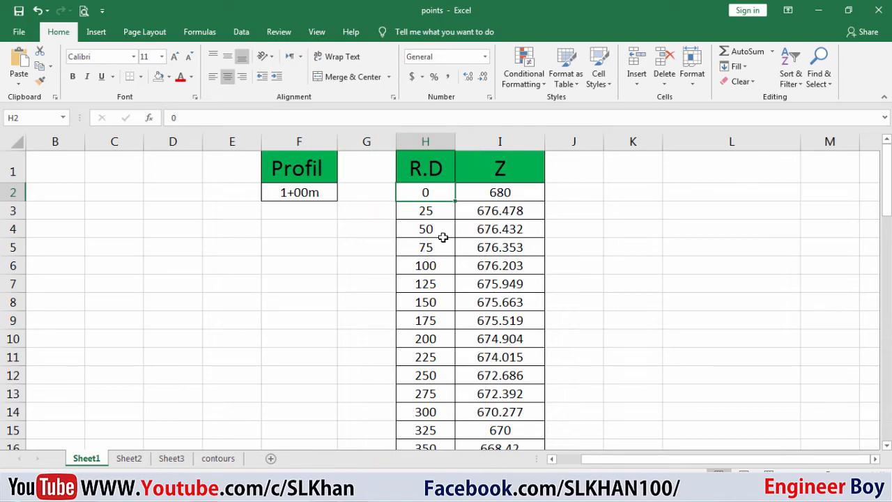
mouse_move(432, 212)
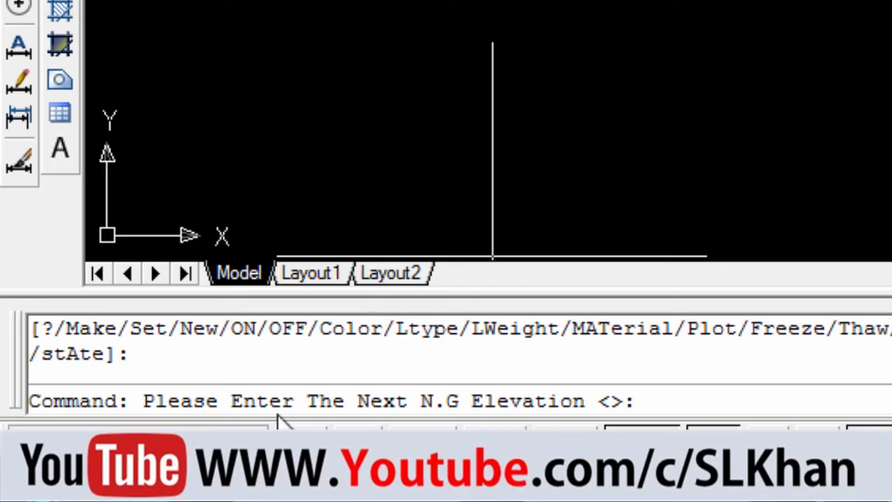
mouse_move(472, 404)
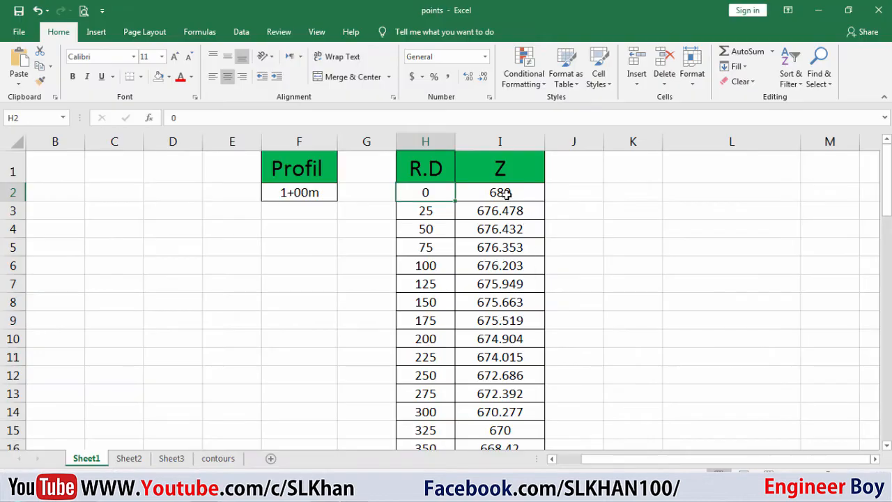
click(499, 211)
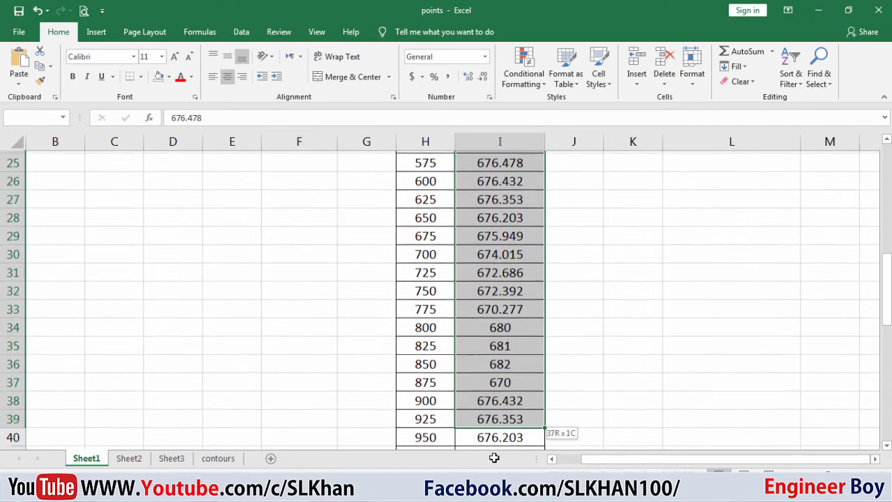
Select Z elevations I2:I42 for stations 0–1000 and bring up Copy.
scroll(down, 3)
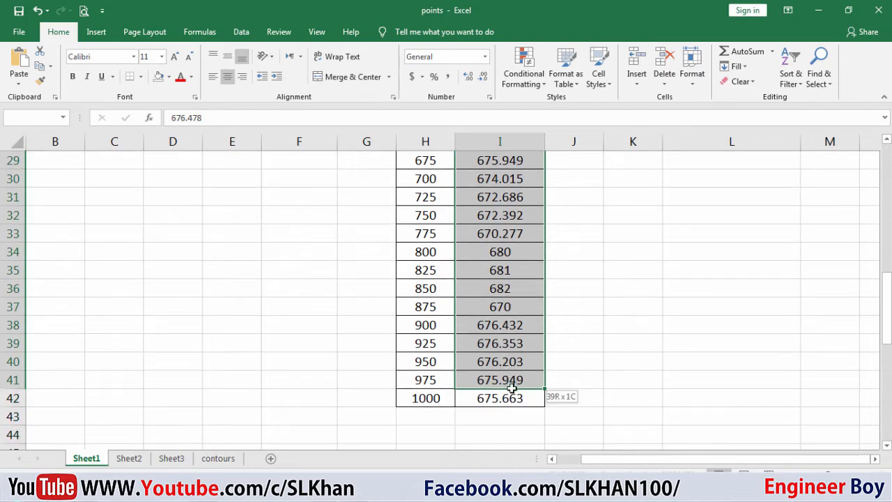
right_click(499, 398)
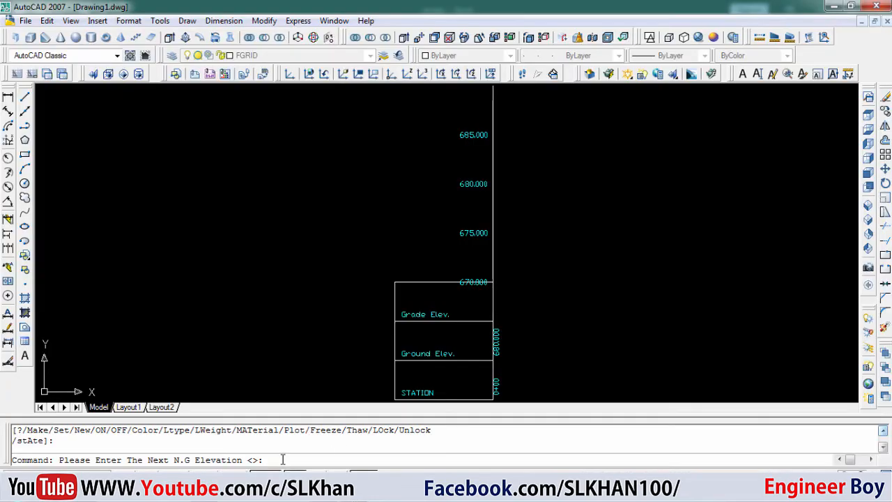
Paste the copied elevations at the Next N.G Elevation prompt to draw the profile.
right_click(278, 461)
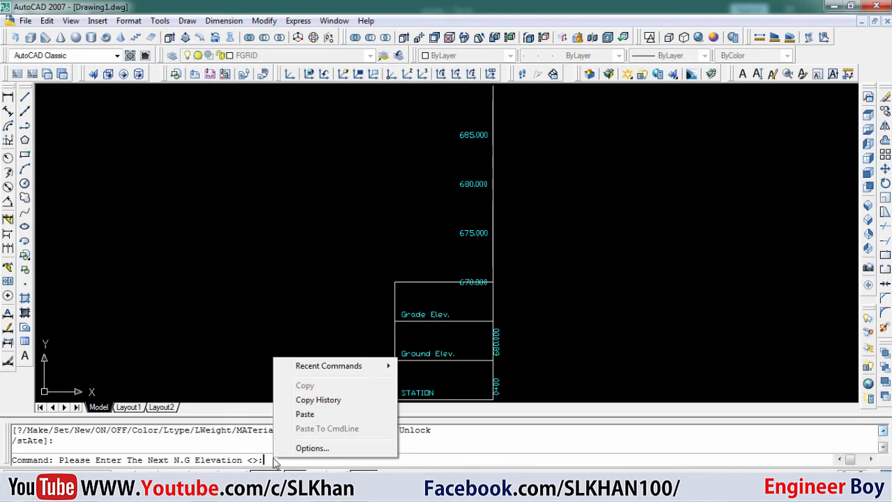
mouse_move(306, 414)
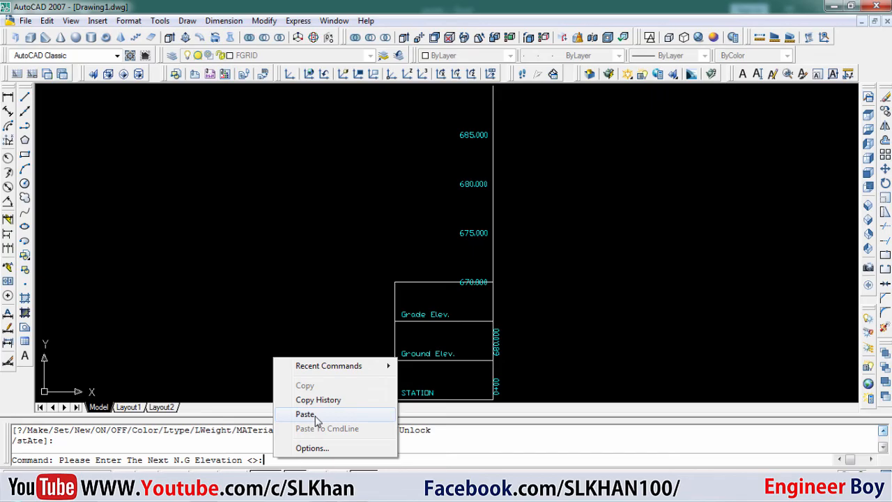
click(305, 413)
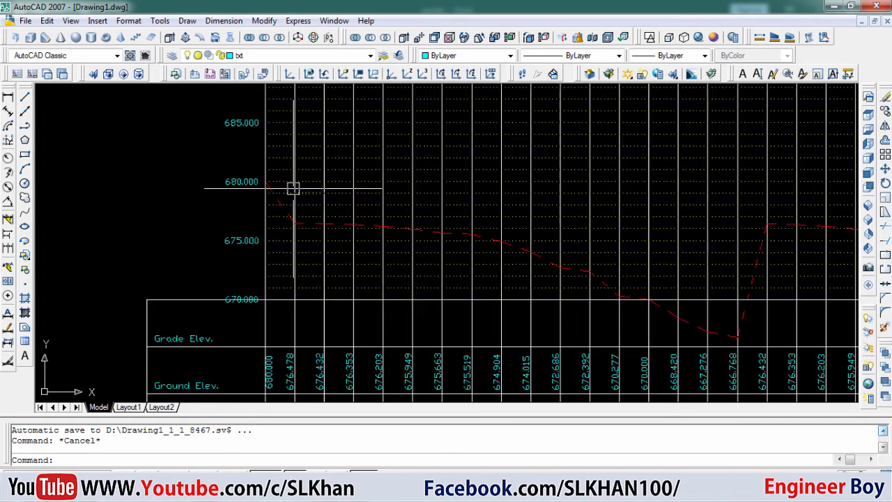
scroll(down, 3)
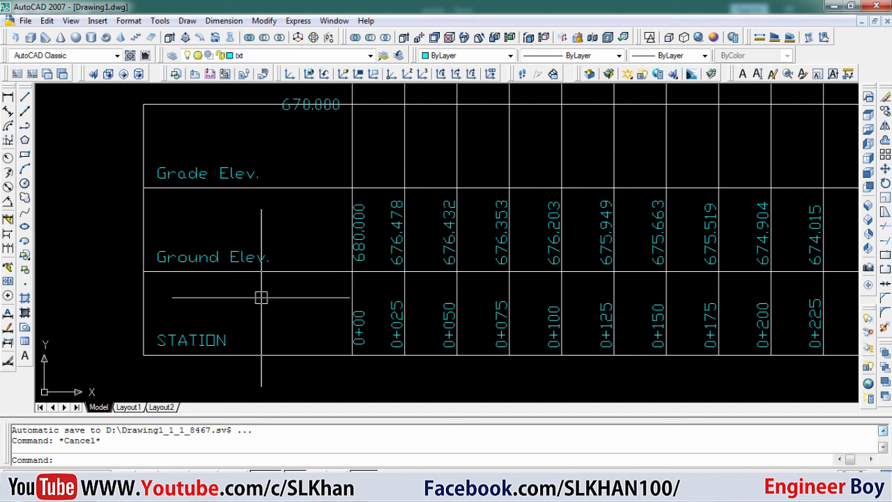
text(st)
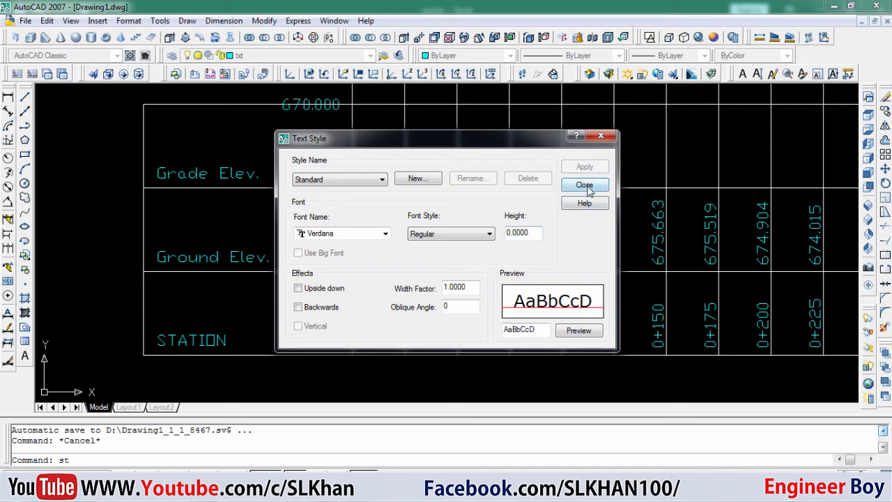
click(584, 184)
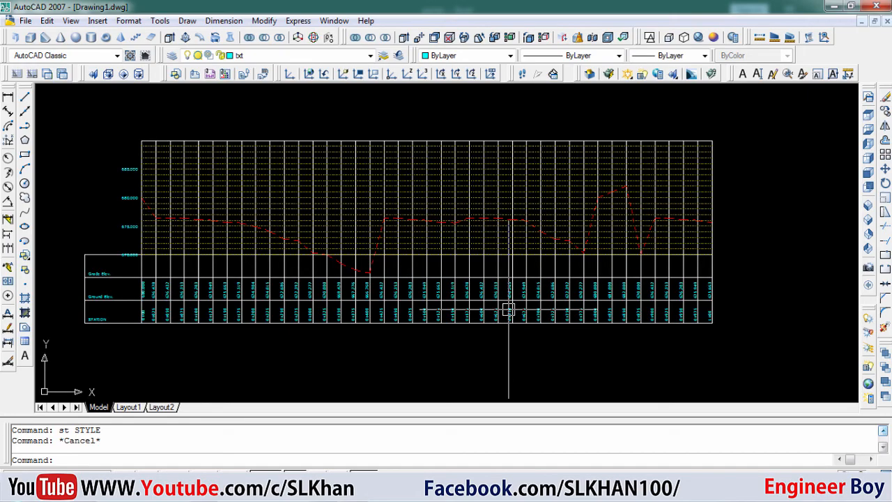
mouse_move(399, 309)
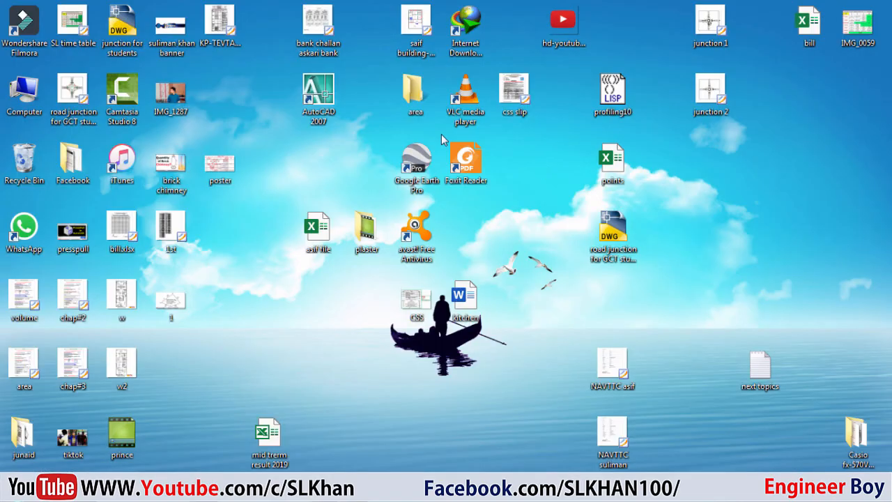
click(318, 226)
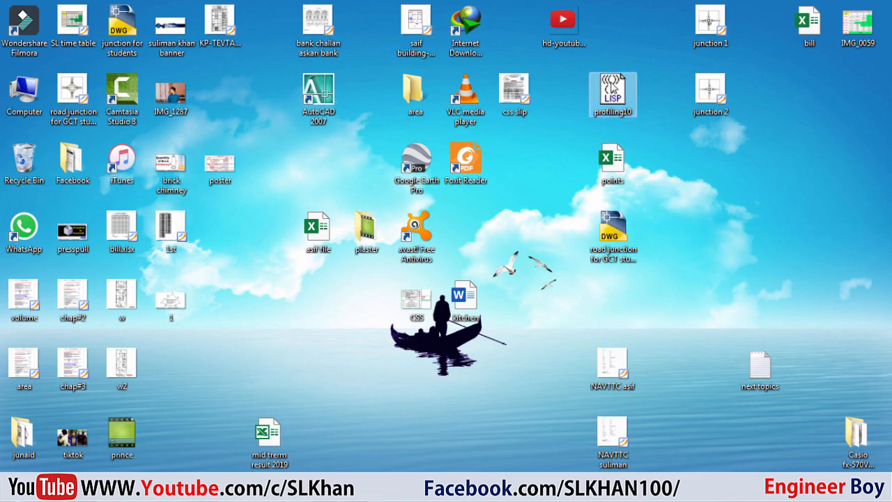
double_click(612, 94)
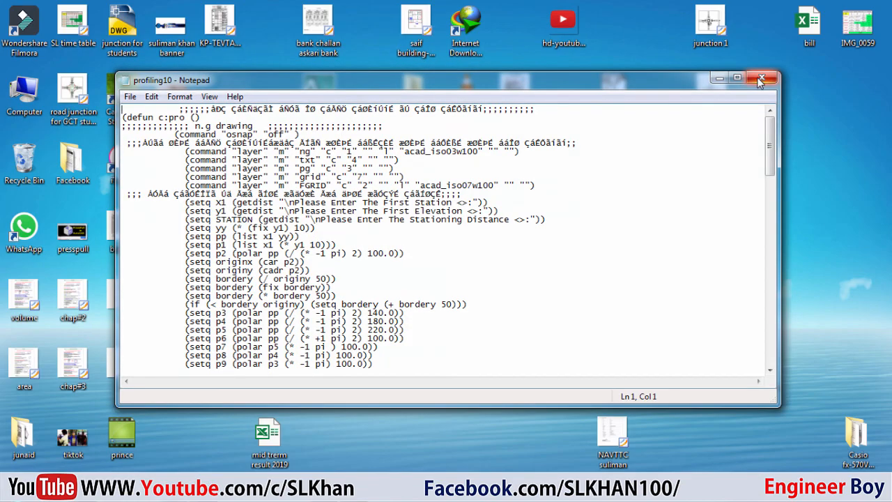
click(761, 78)
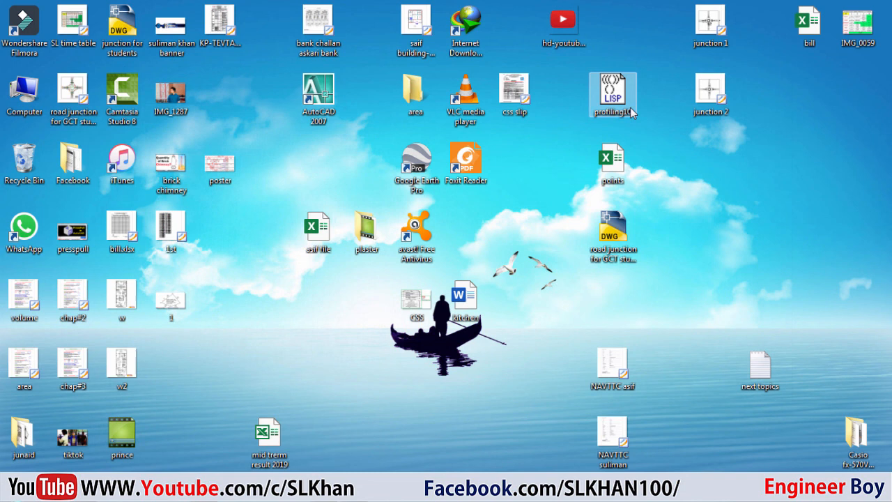
mouse_move(615, 101)
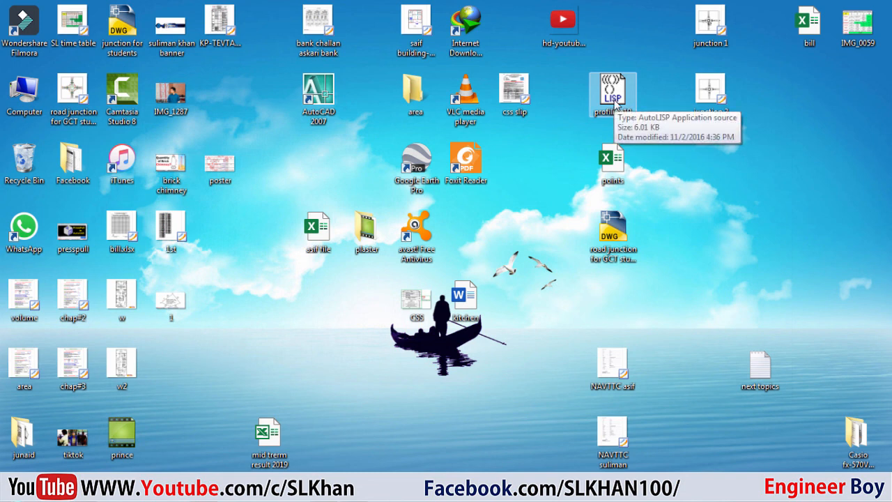